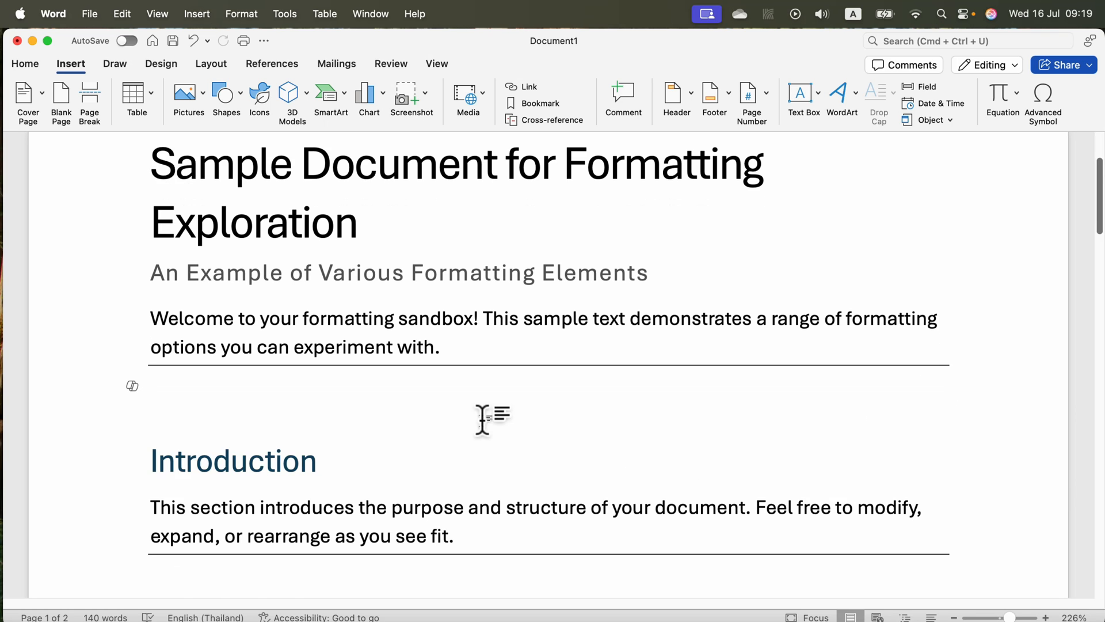
# AutoFormat '---' into a horizontal rule below the inline formatting sentence
pyautogui.scroll(-3)
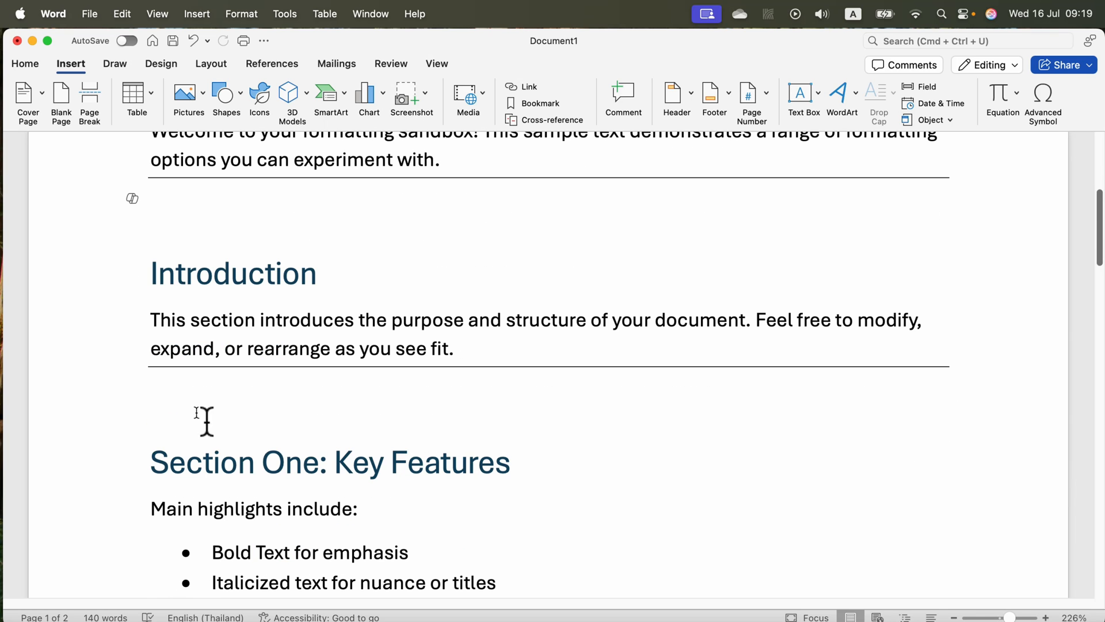
pyautogui.scroll(-3)
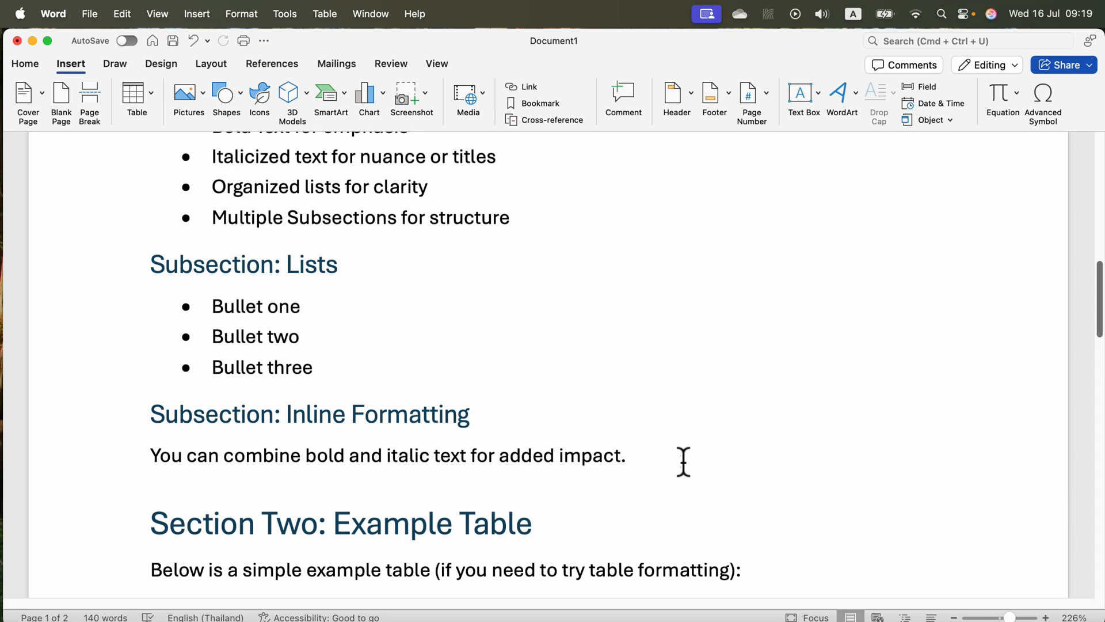
pyautogui.click(628, 455)
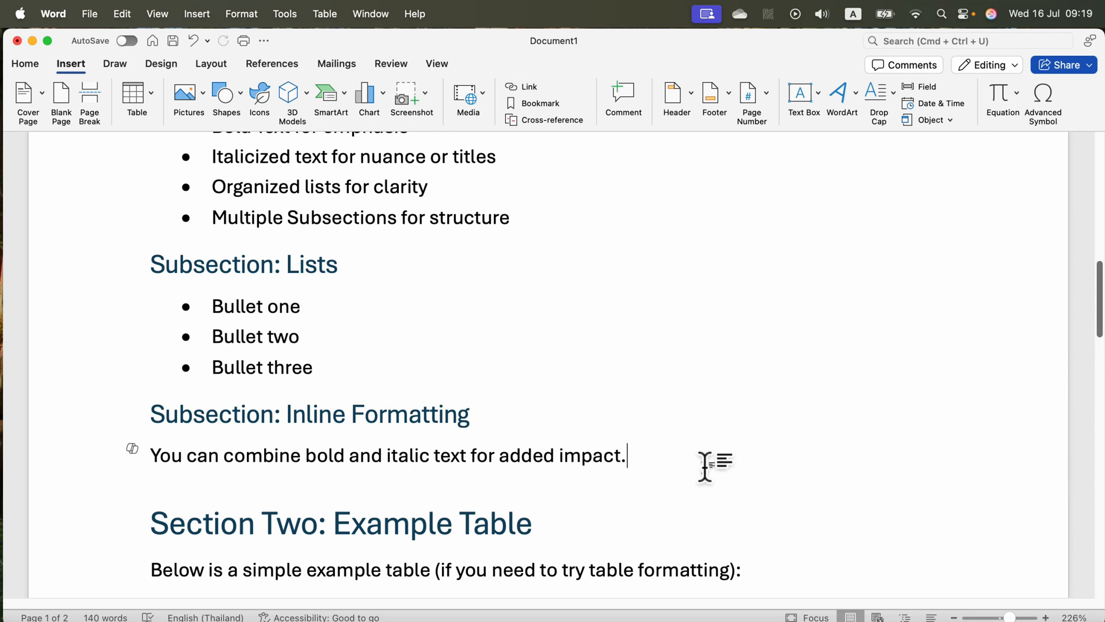
pyautogui.moveTo(665, 472)
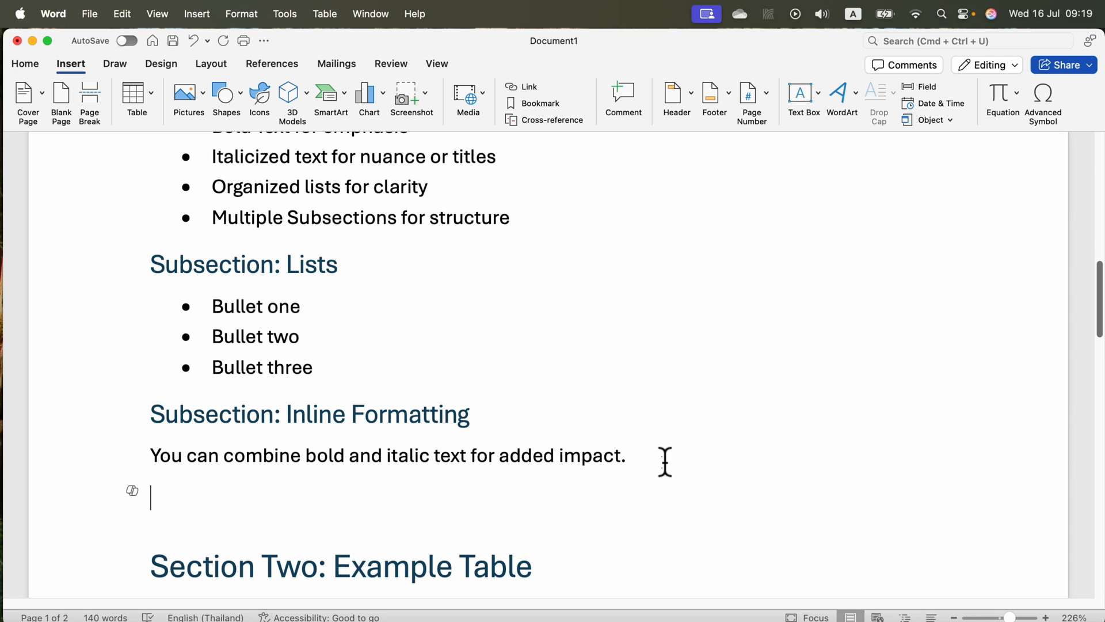
pyautogui.write('--')
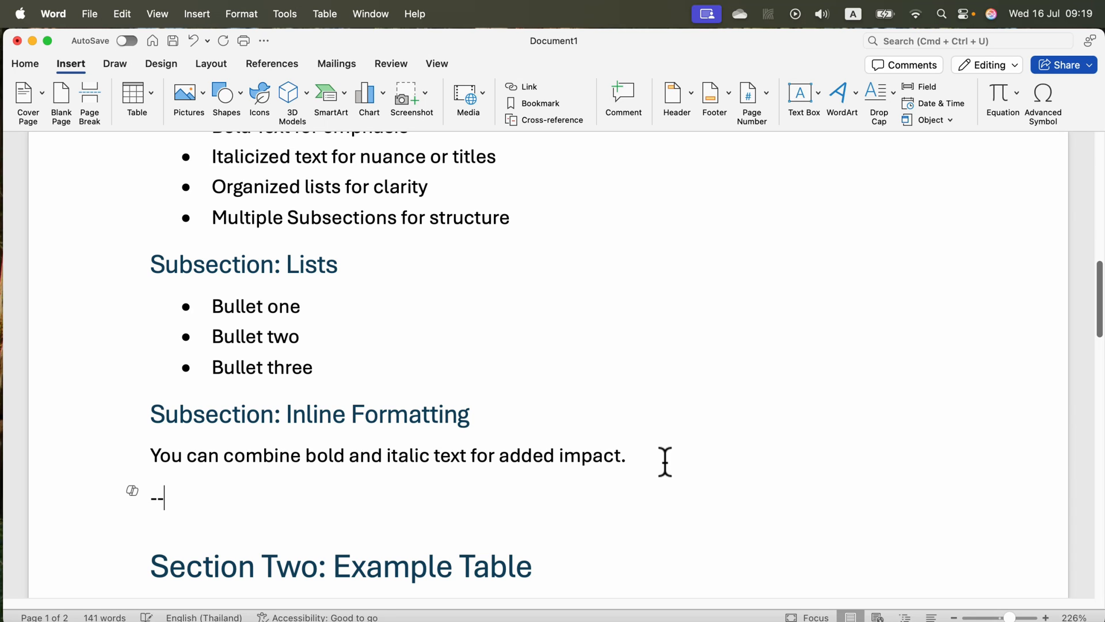
pyautogui.write('-')
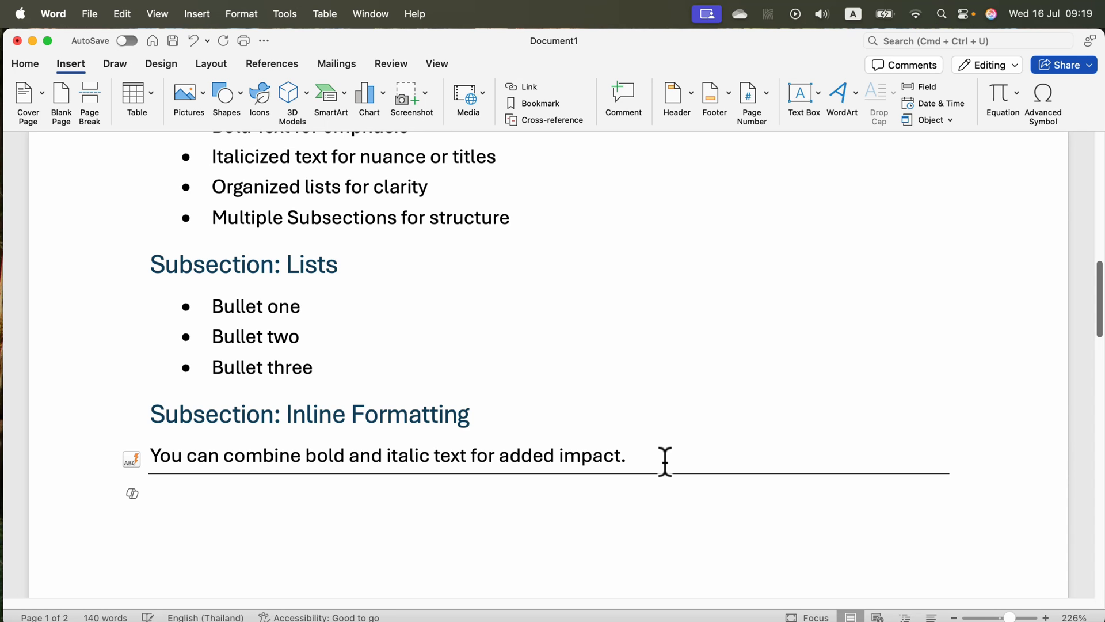
pyautogui.click(152, 501)
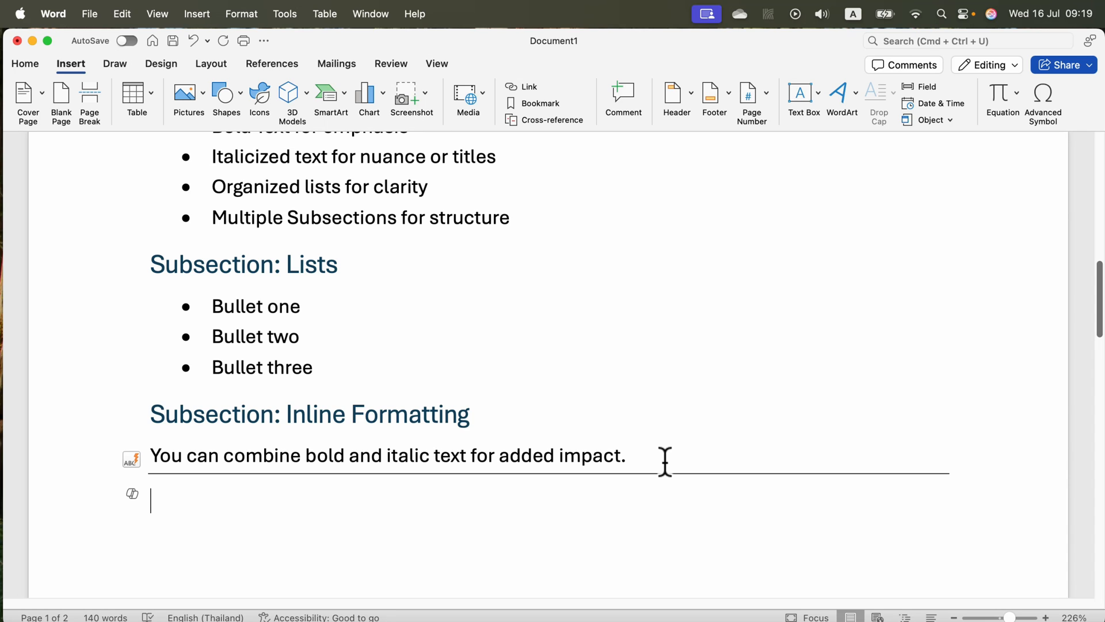
pyautogui.moveTo(230, 477)
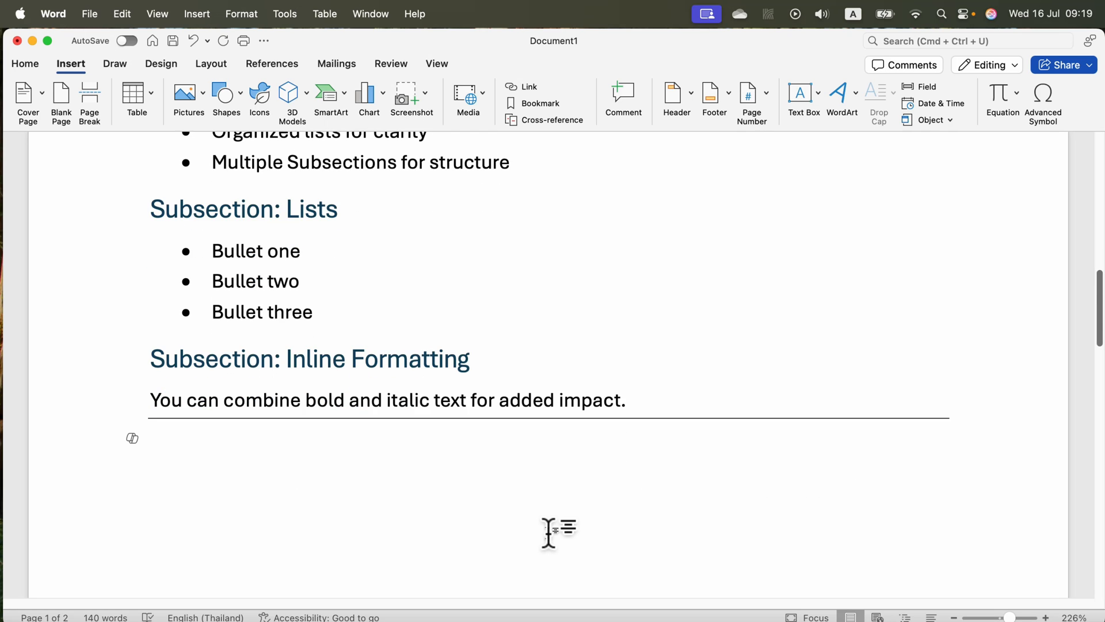
# Type '---' on the blank line after the Conclusion paragraph to create a rule
pyautogui.scroll(-3)
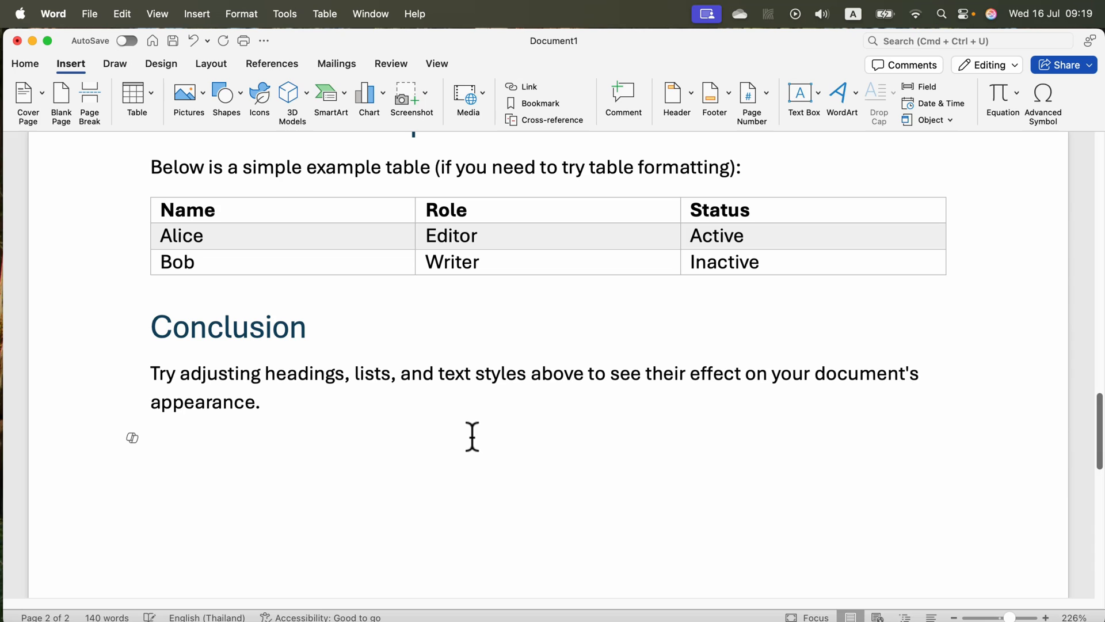
pyautogui.write('---')
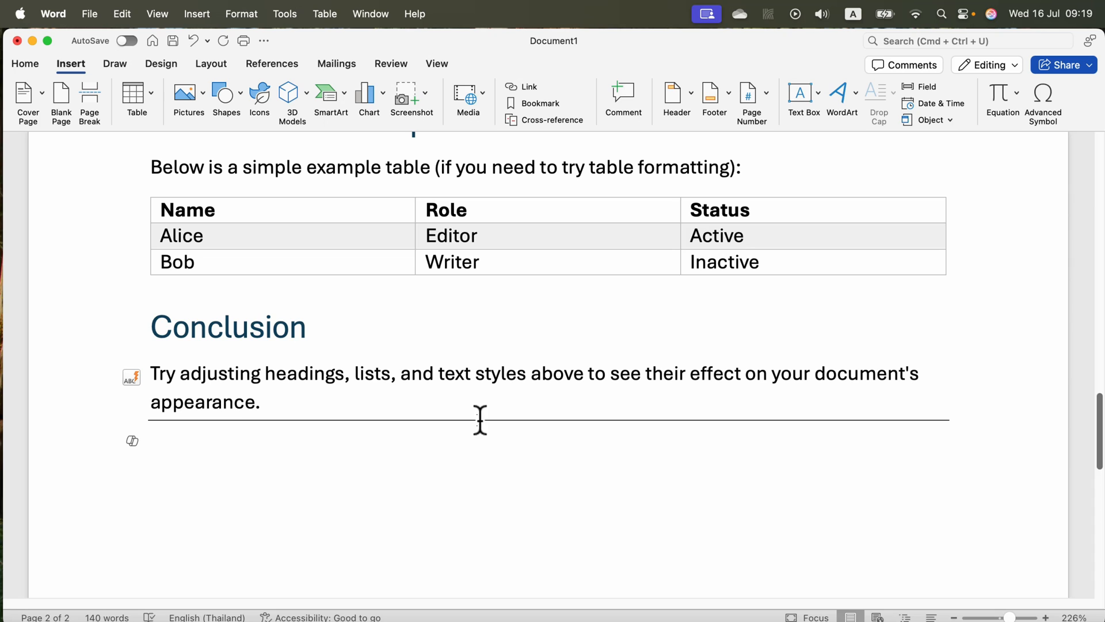
pyautogui.click(152, 447)
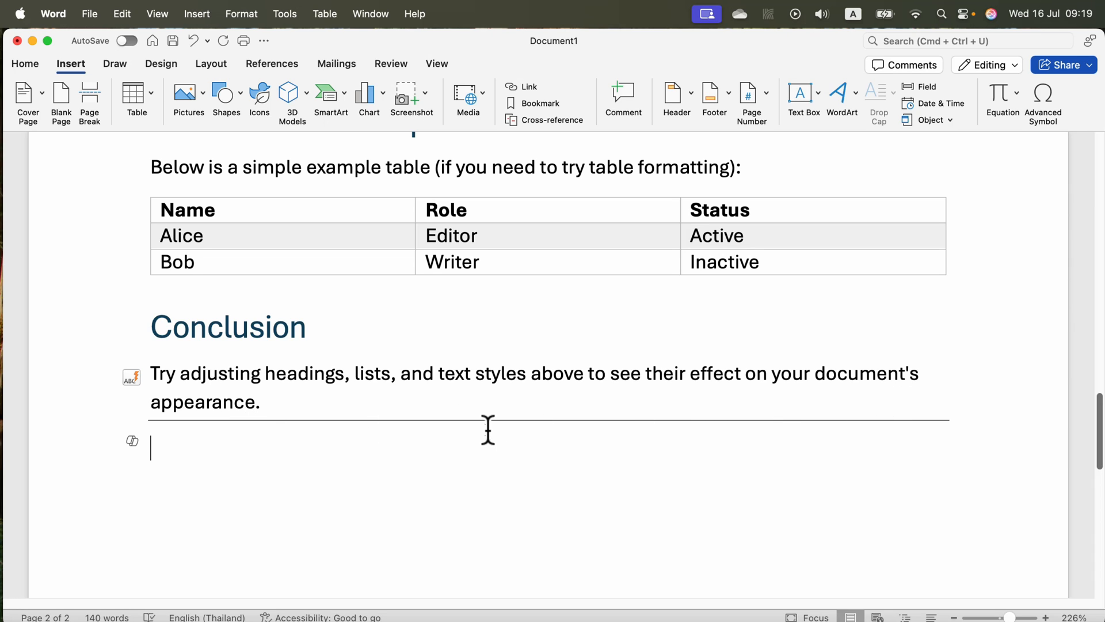
pyautogui.scroll(-3)
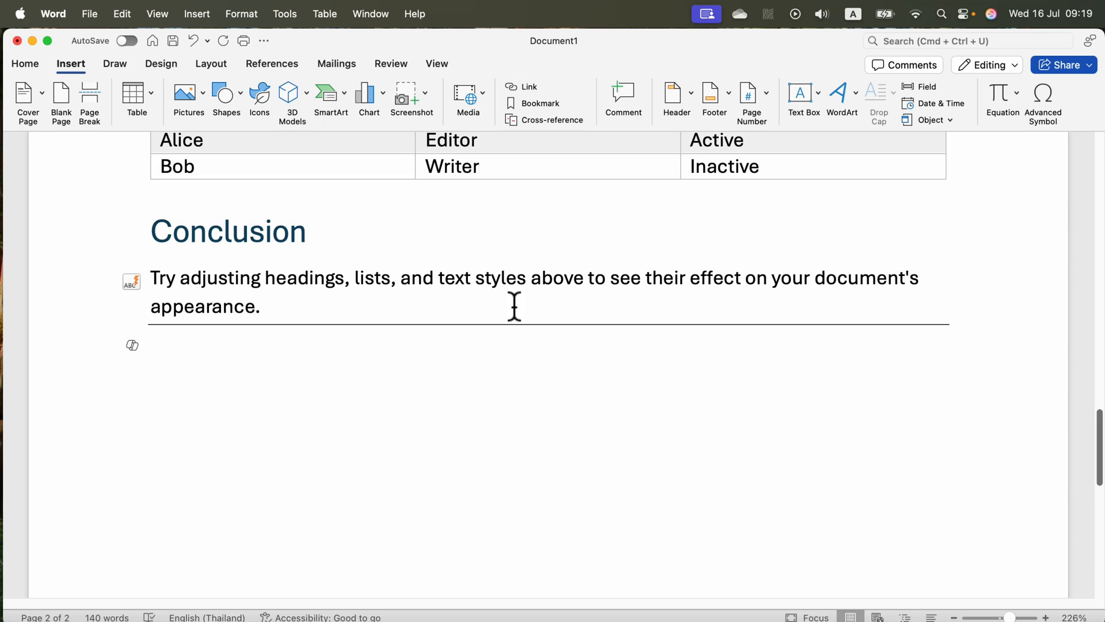
pyautogui.moveTo(336, 334)
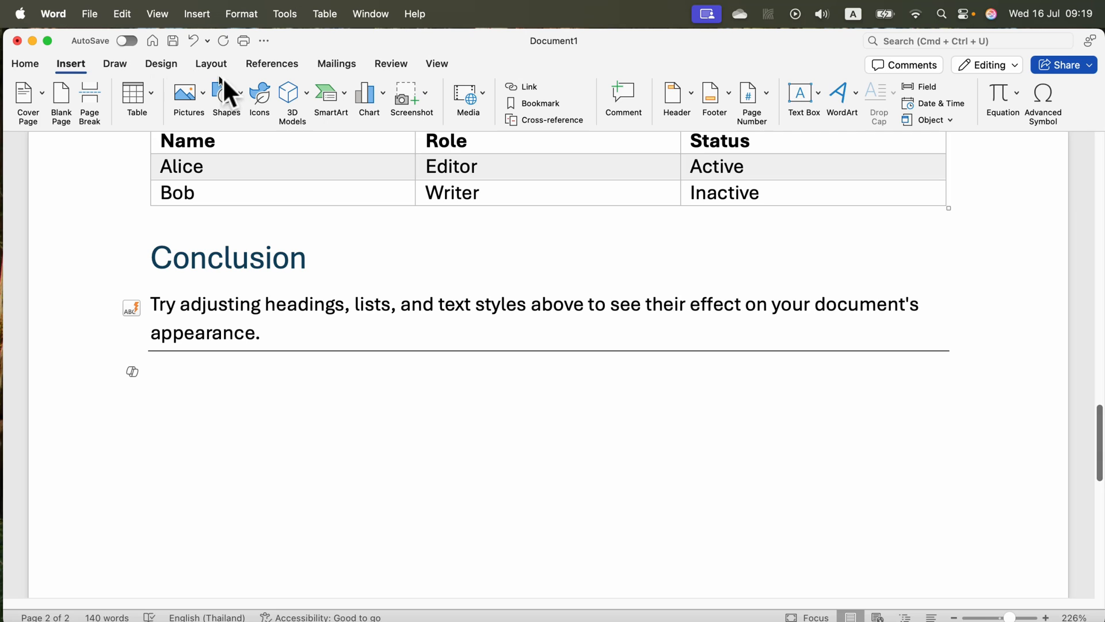
# Draw a roughly 10 cm straight line shape in the space below the Conclusion rule
pyautogui.click(227, 92)
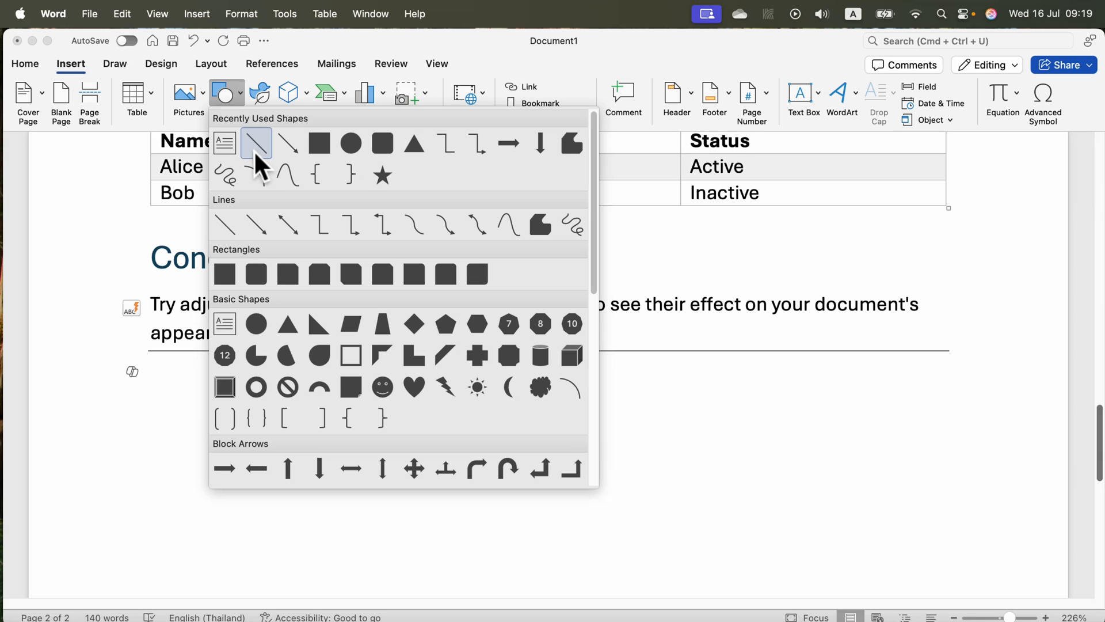
pyautogui.click(256, 142)
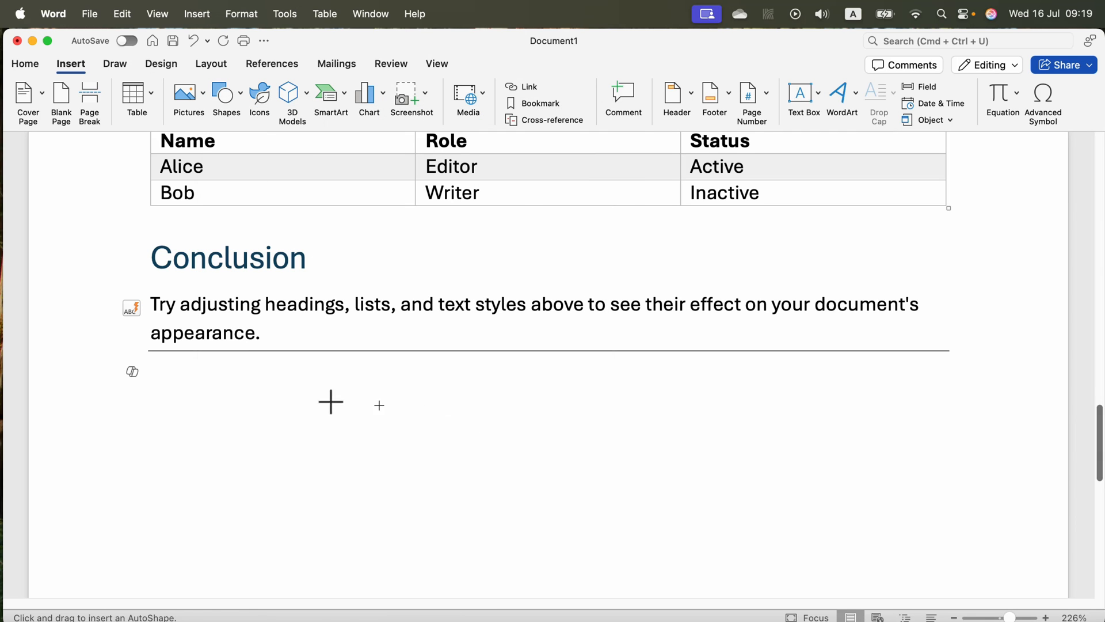
pyautogui.moveTo(298, 403); pyautogui.dragTo(720, 264)
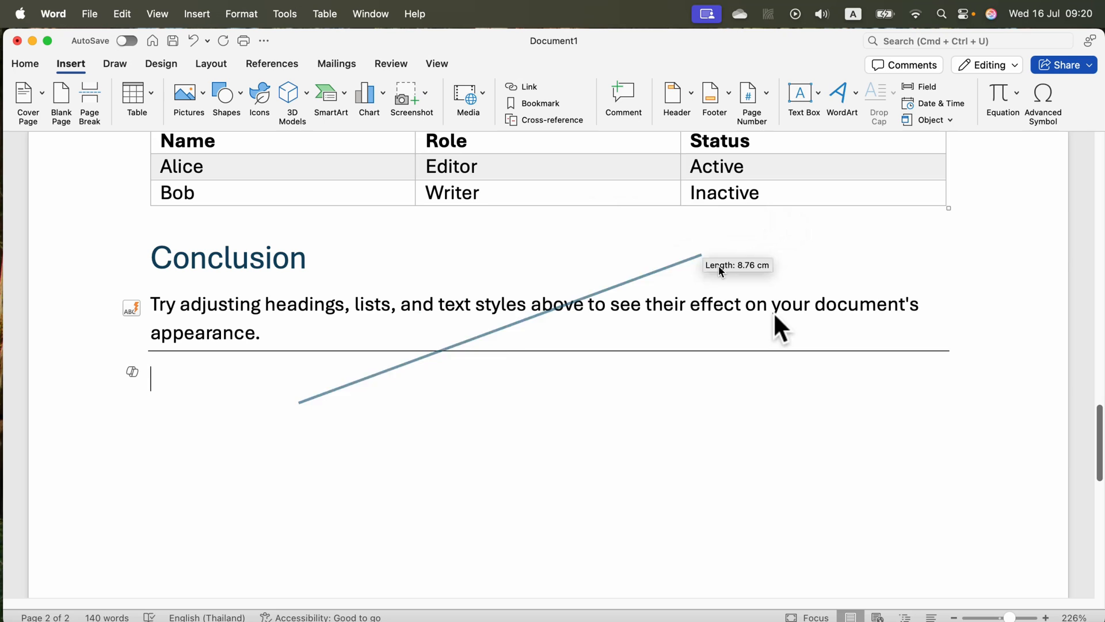
pyautogui.moveTo(719, 264); pyautogui.dragTo(798, 402)
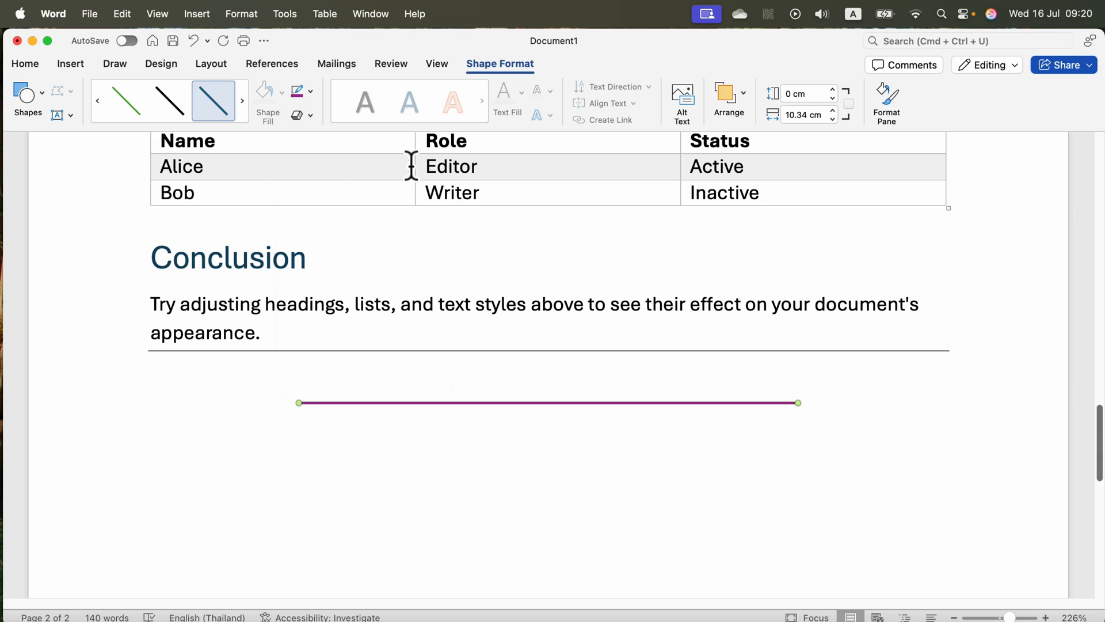
# Give the line an orange dashed outline and drag an endpoint to tilt it diagonally
pyautogui.click(310, 91)
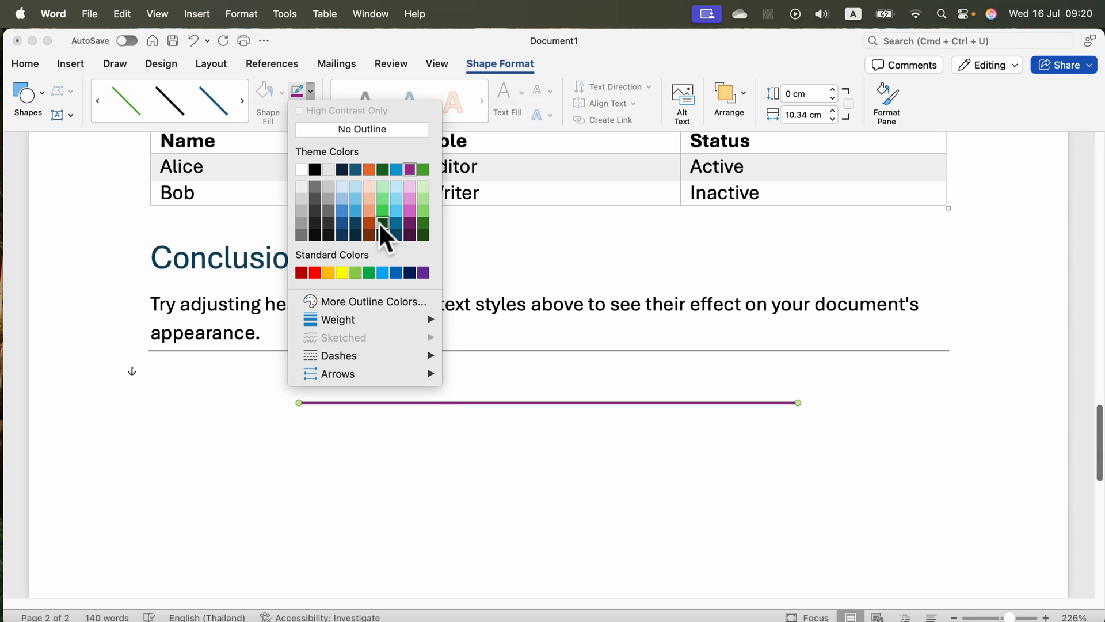
pyautogui.click(370, 168)
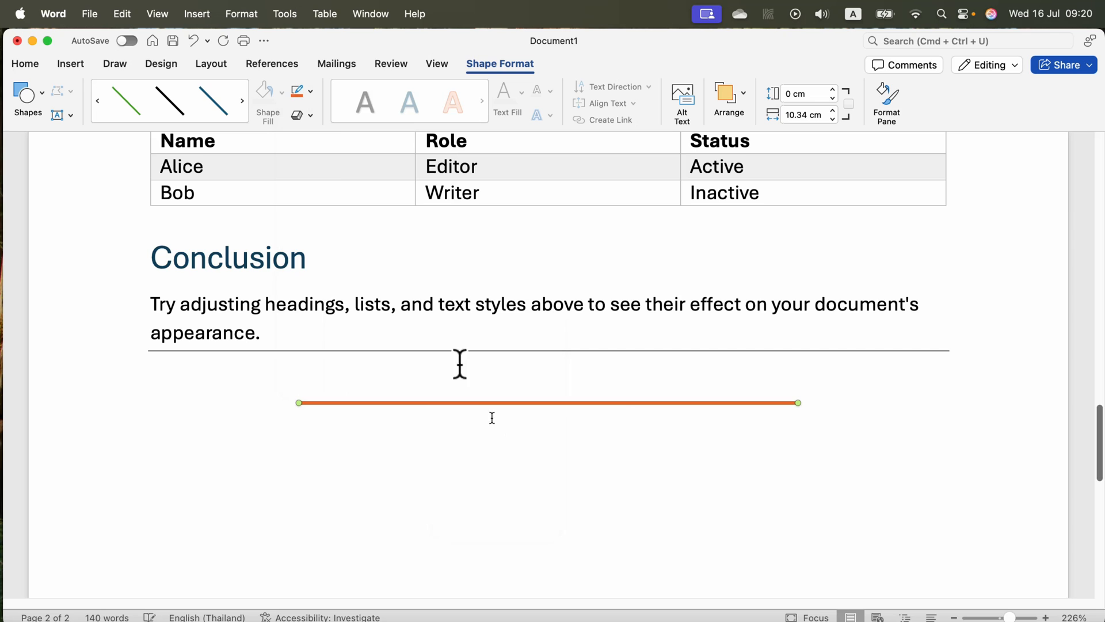
pyautogui.click(311, 91)
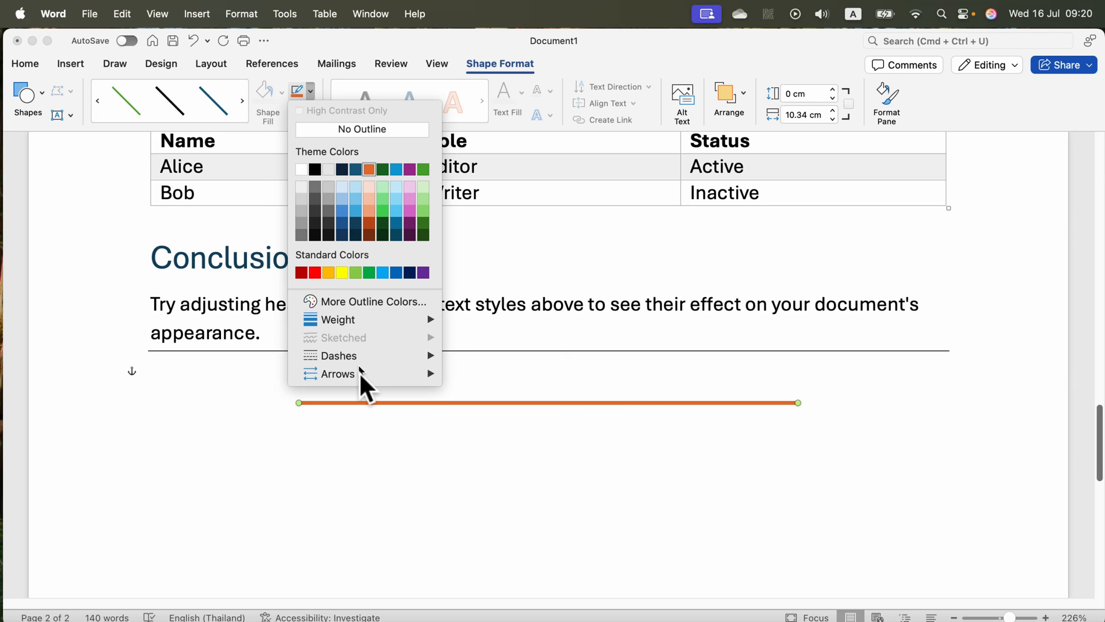
pyautogui.moveTo(350, 356)
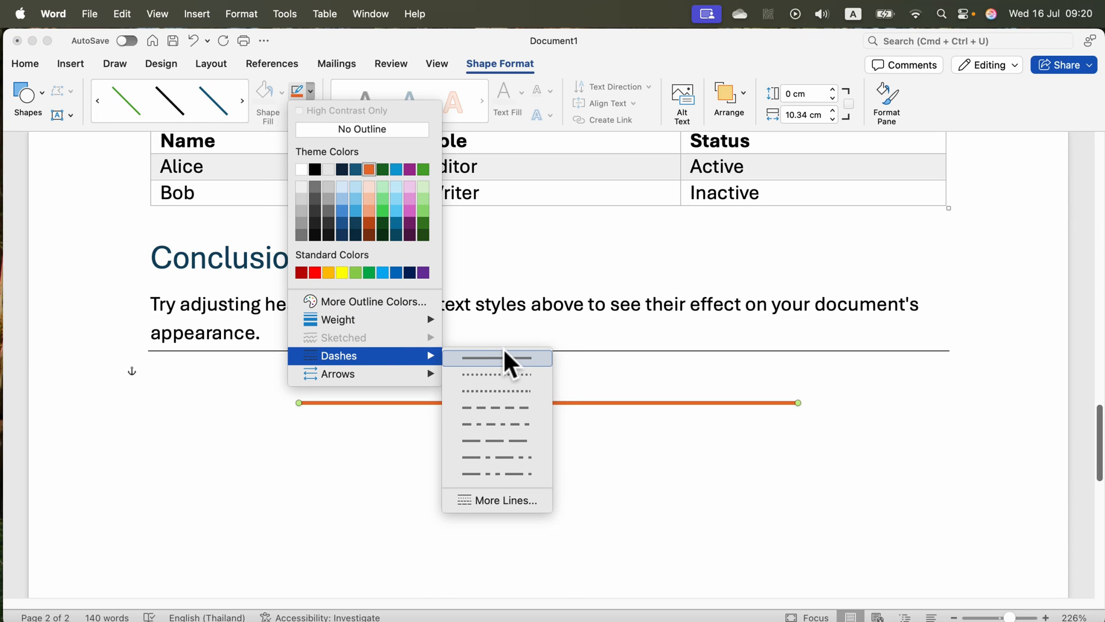
pyautogui.click(495, 407)
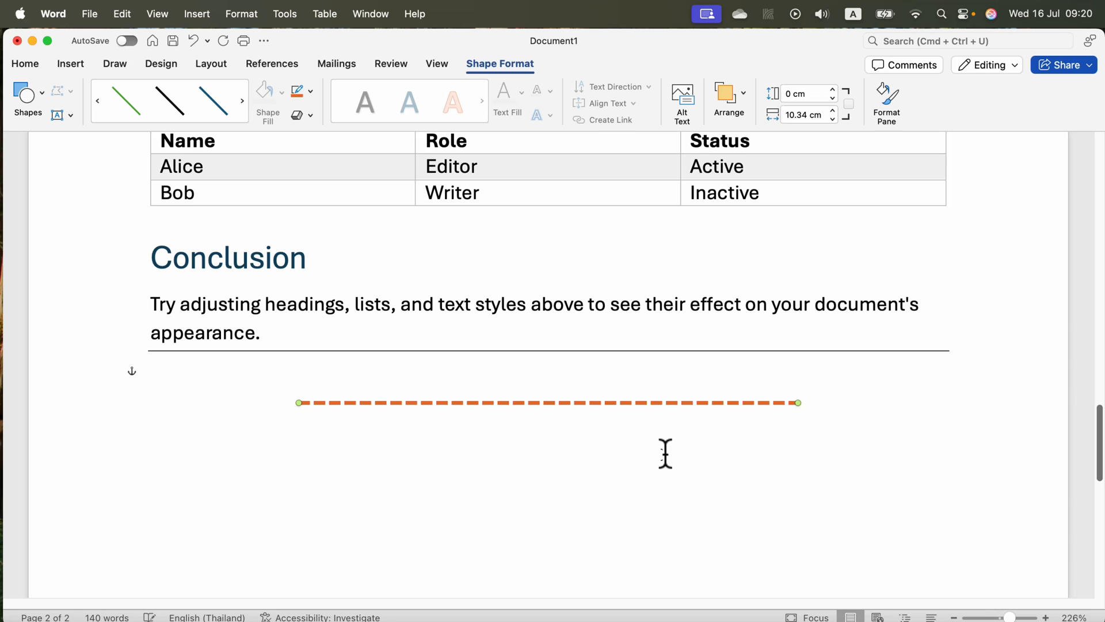
pyautogui.moveTo(797, 402); pyautogui.dragTo(418, 465)
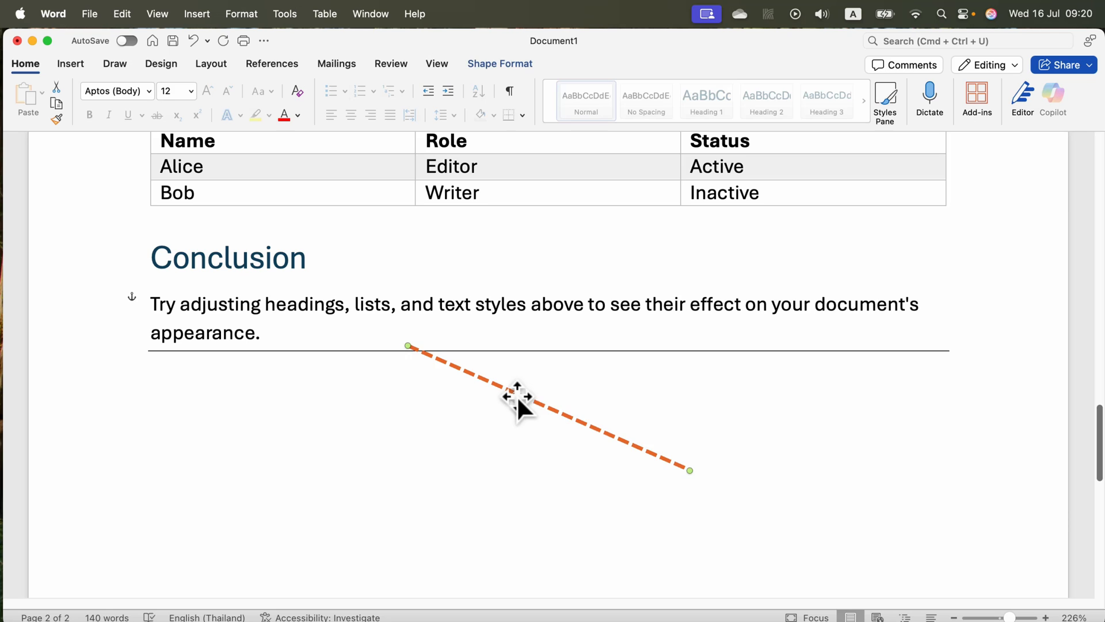
# Reposition the orange dashed line left below the Conclusion rule and open its formatting settings
pyautogui.moveTo(518, 399); pyautogui.dragTo(296, 293)
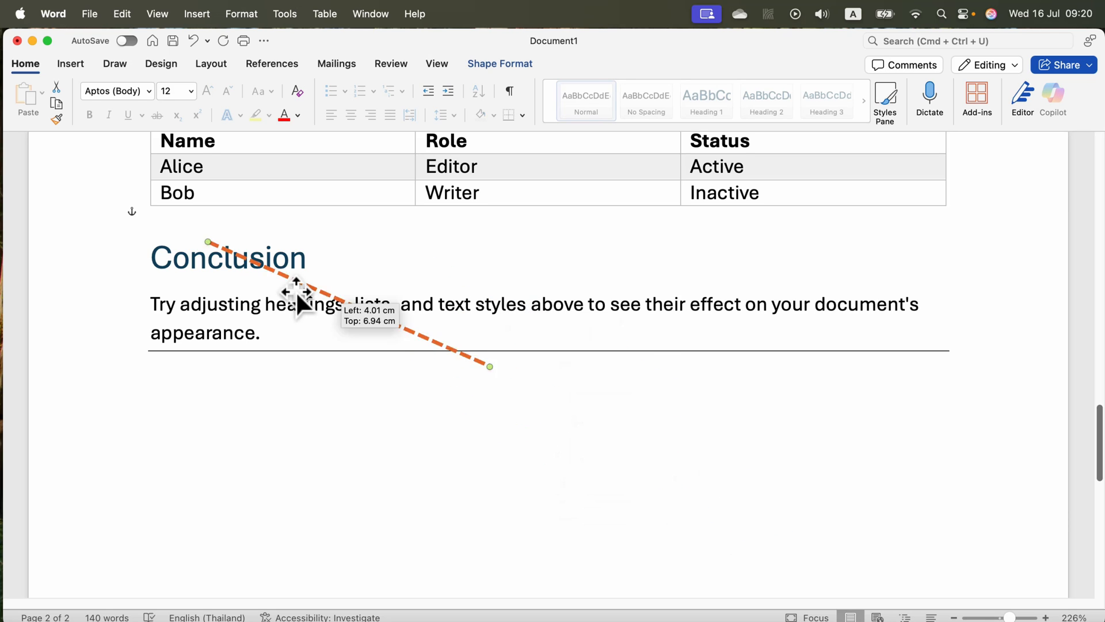
pyautogui.moveTo(296, 303); pyautogui.dragTo(363, 440)
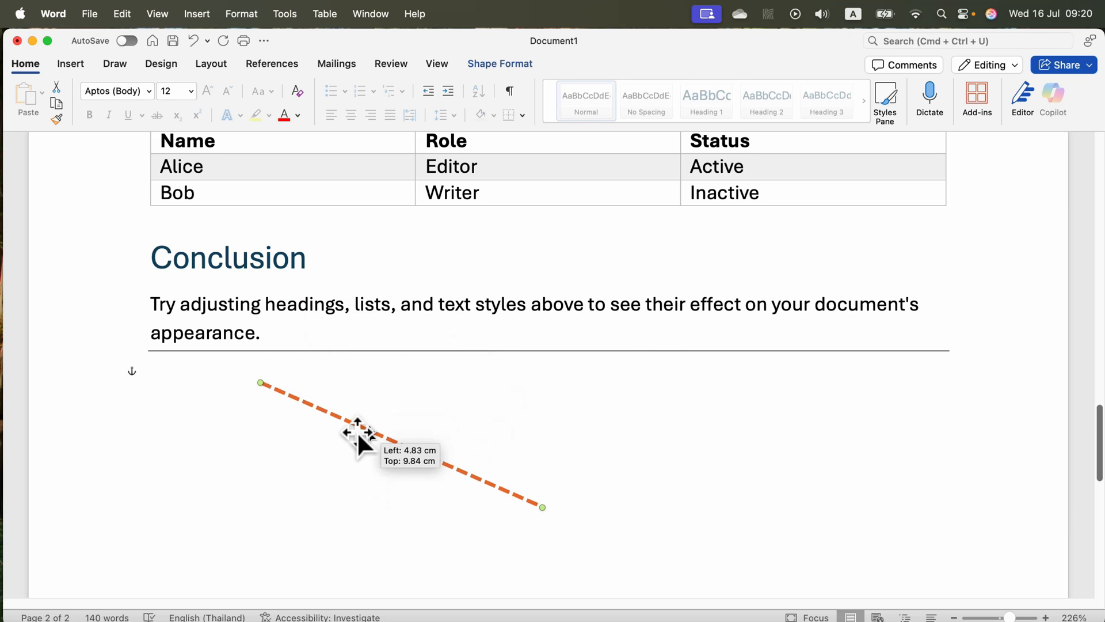
pyautogui.moveTo(359, 437); pyautogui.dragTo(293, 423)
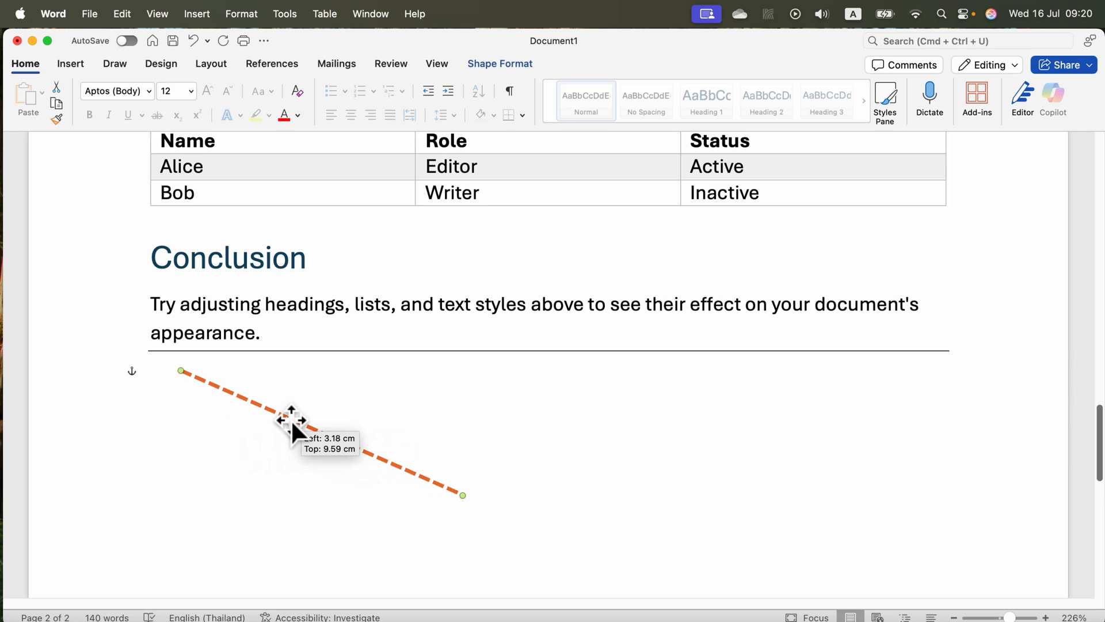
pyautogui.moveTo(293, 423); pyautogui.dragTo(282, 427)
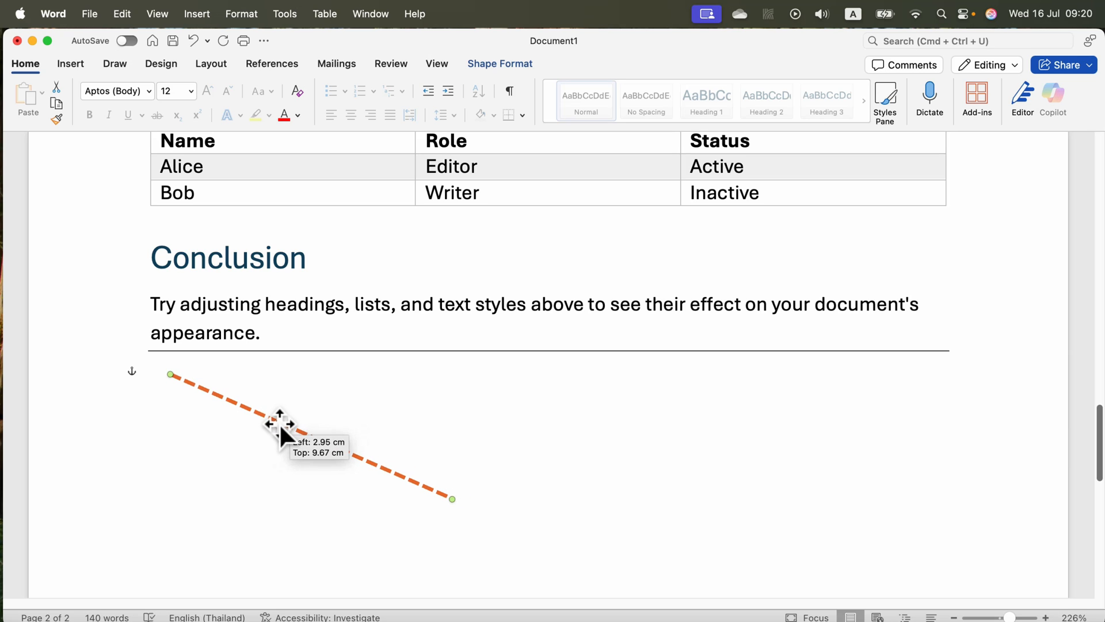
pyautogui.click(323, 333)
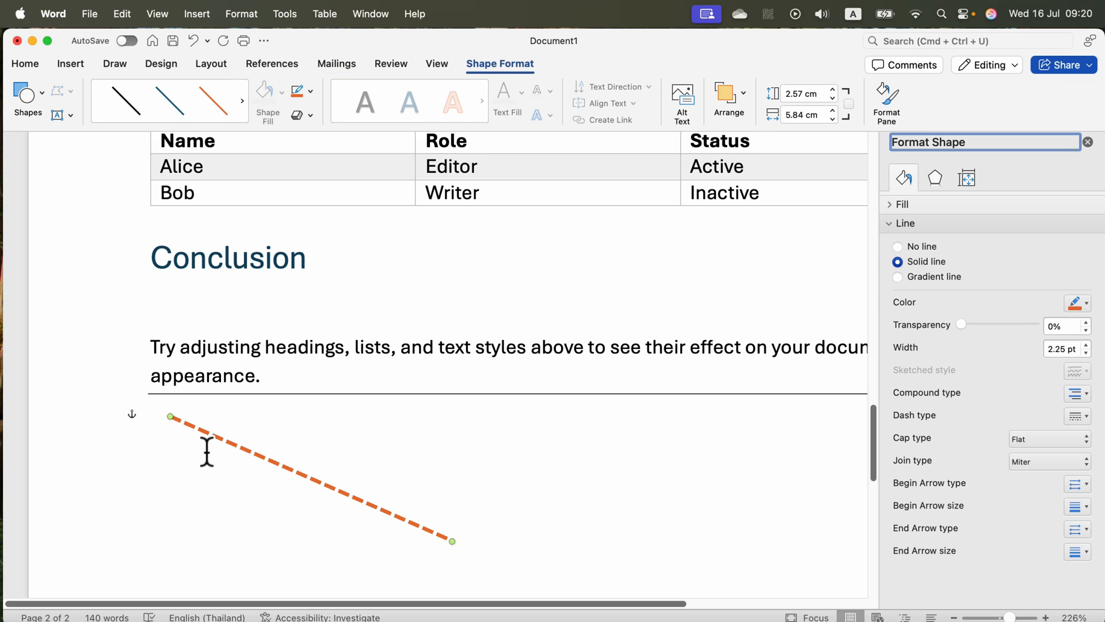
# Drag the orange dashed line up beside the Conclusion heading
pyautogui.moveTo(170, 415); pyautogui.dragTo(527, 283)
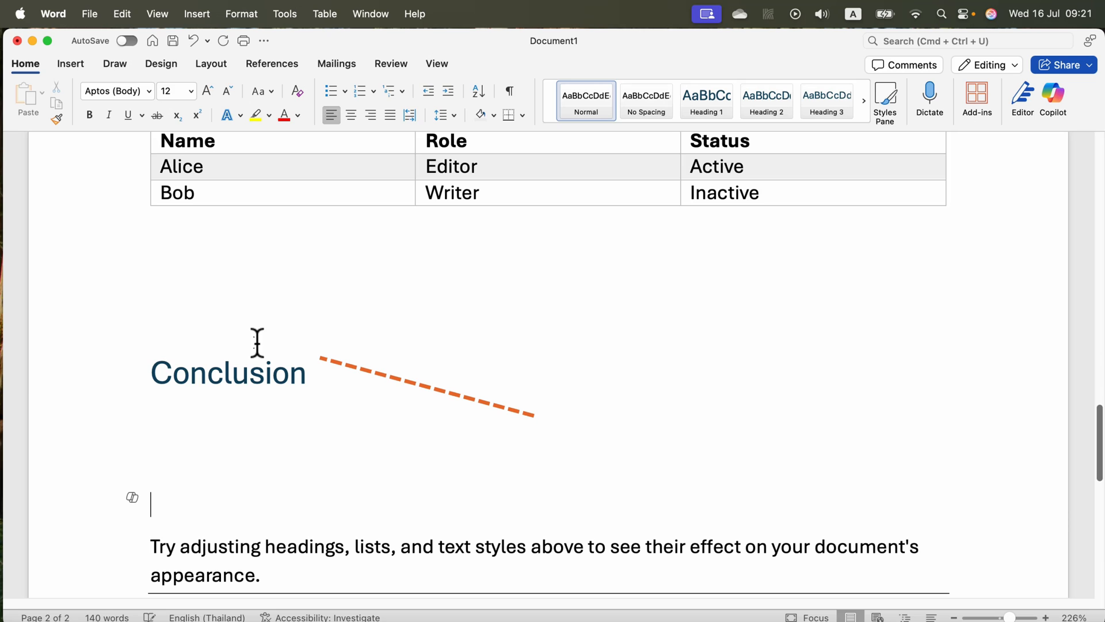
# Add '---' rules under the Conclusion heading and raise the dashed line slightly above it
pyautogui.scroll(-3)
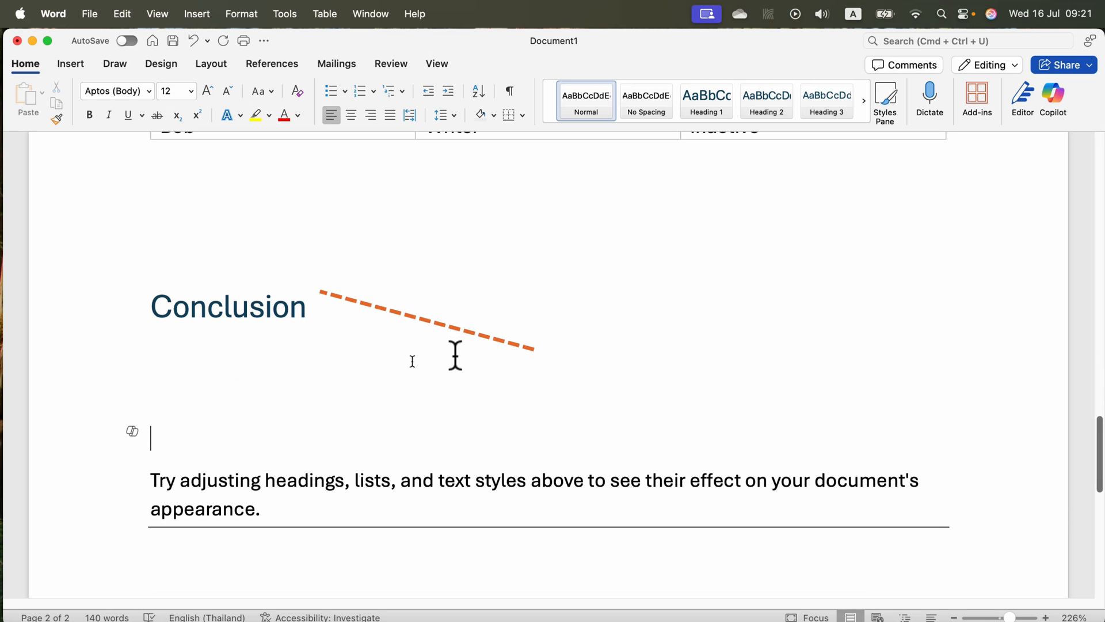
pyautogui.moveTo(288, 564)
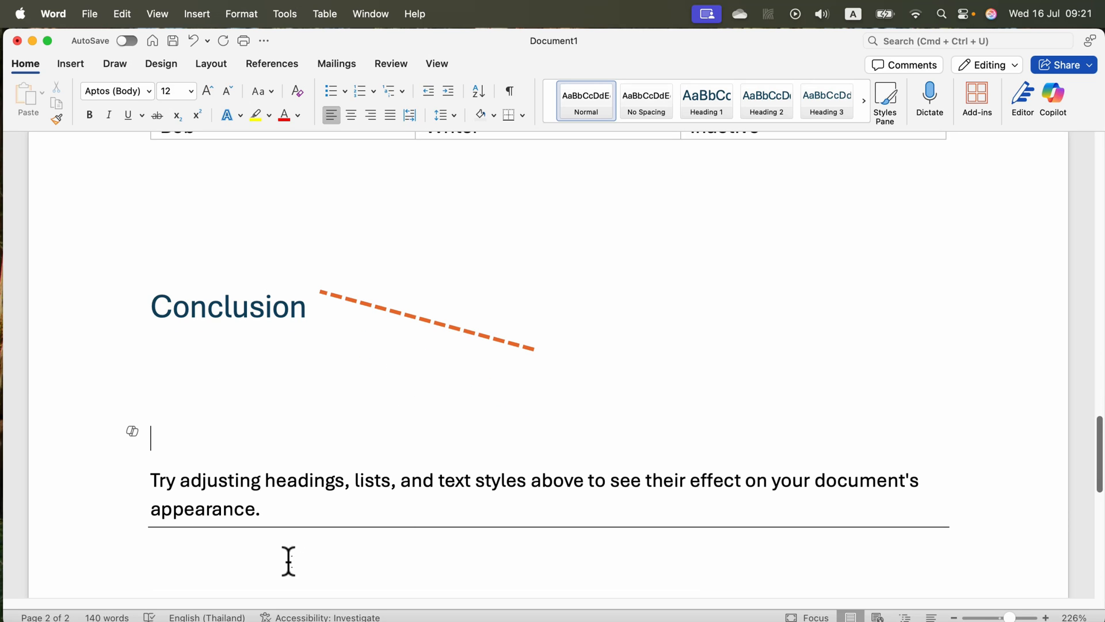
pyautogui.write('---')
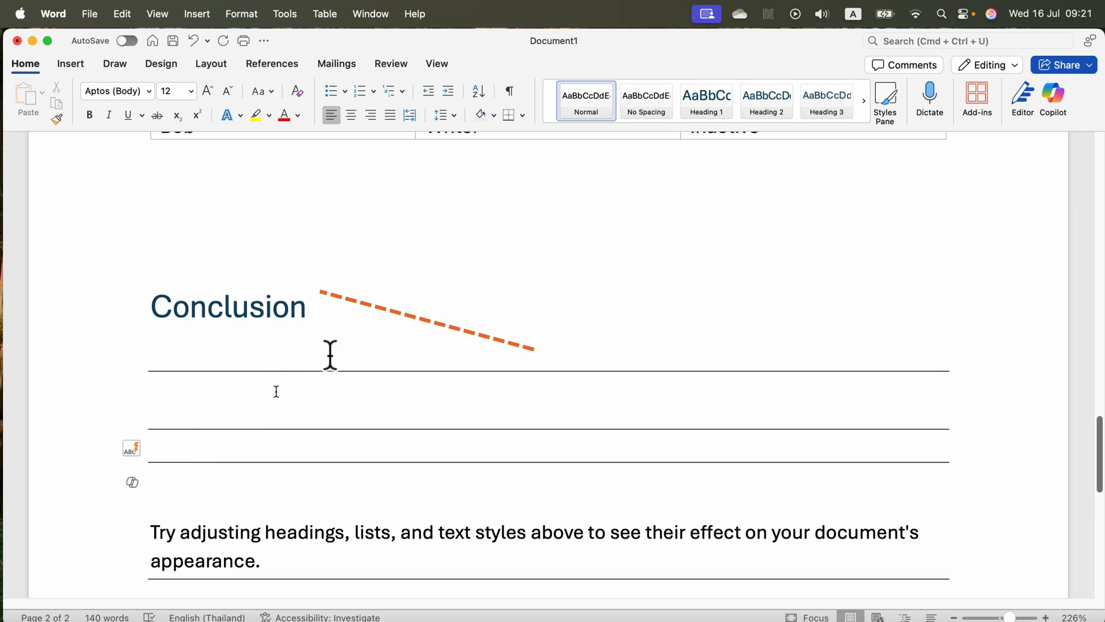
pyautogui.moveTo(423, 317); pyautogui.dragTo(415, 252)
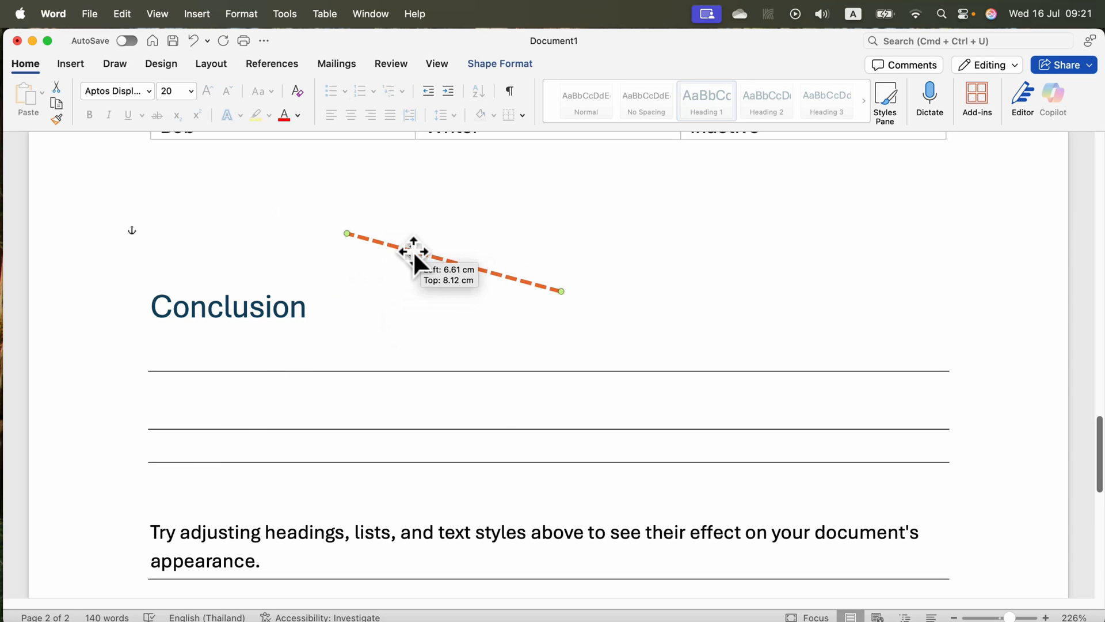
pyautogui.click(70, 63)
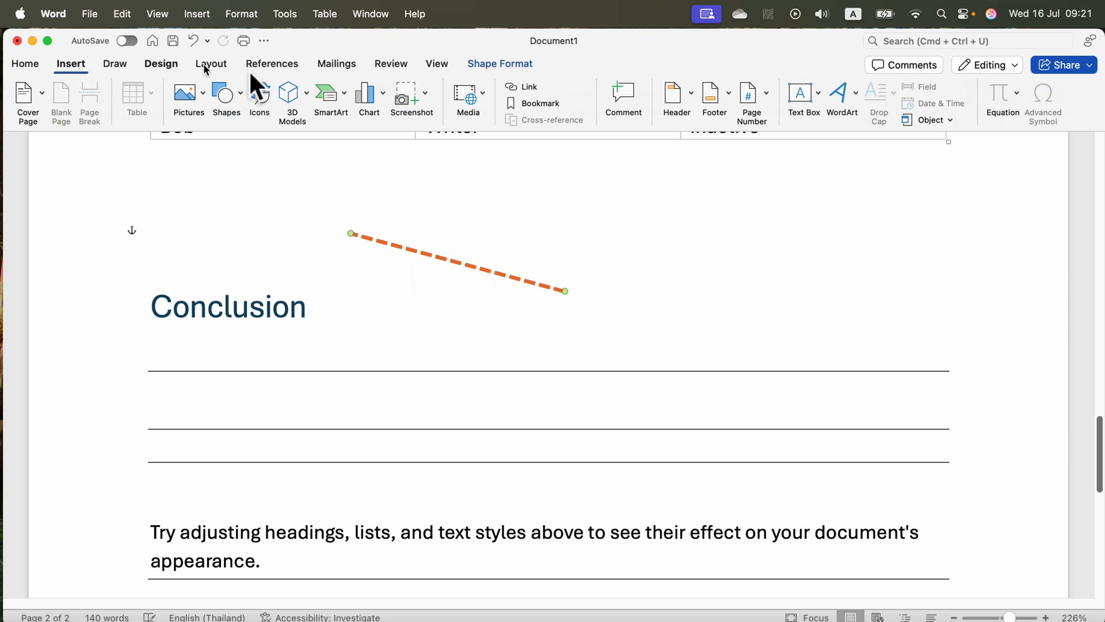
pyautogui.click(226, 98)
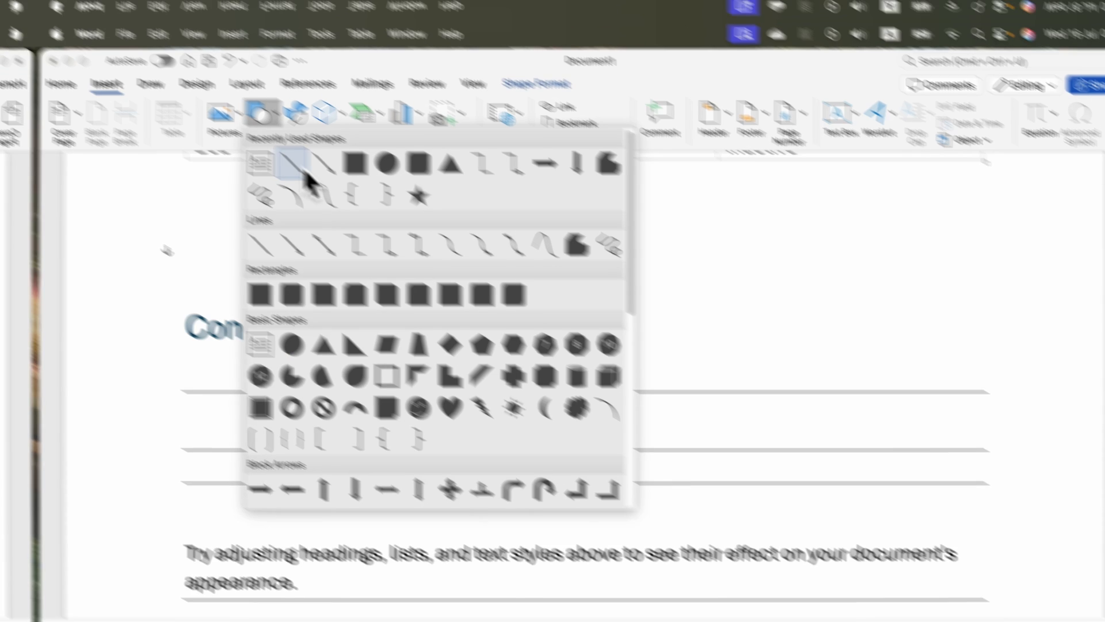